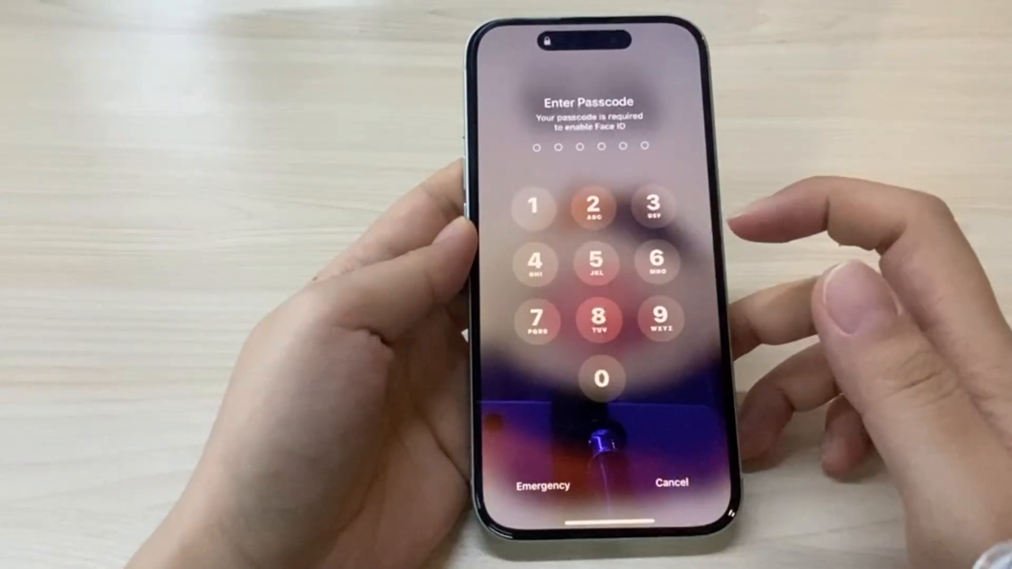
- Enter two wrong passcodes, then choose Forgot Passcode? on the iPhone Unavailable screen
left_click(598, 320)
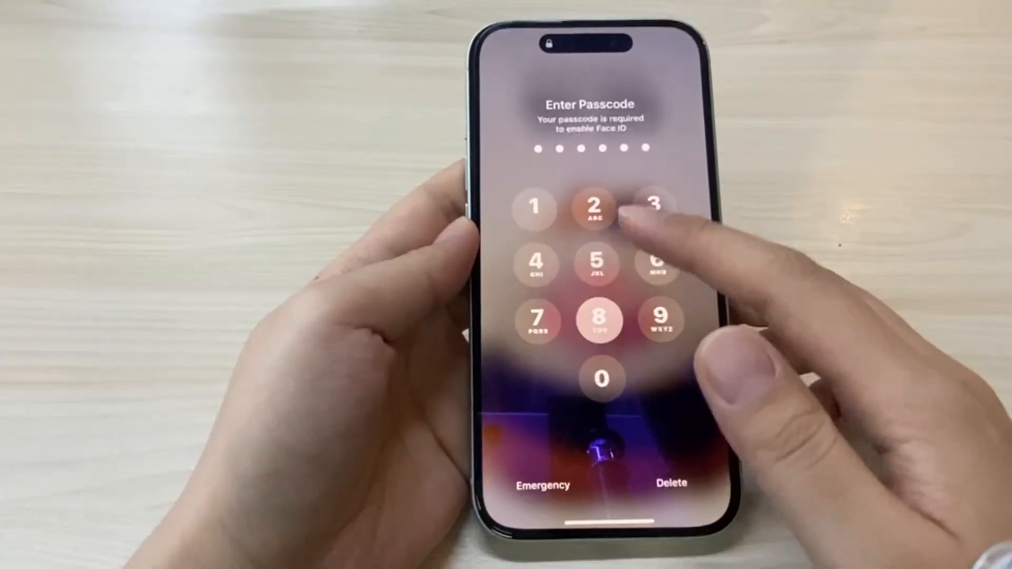
left_click(593, 207)
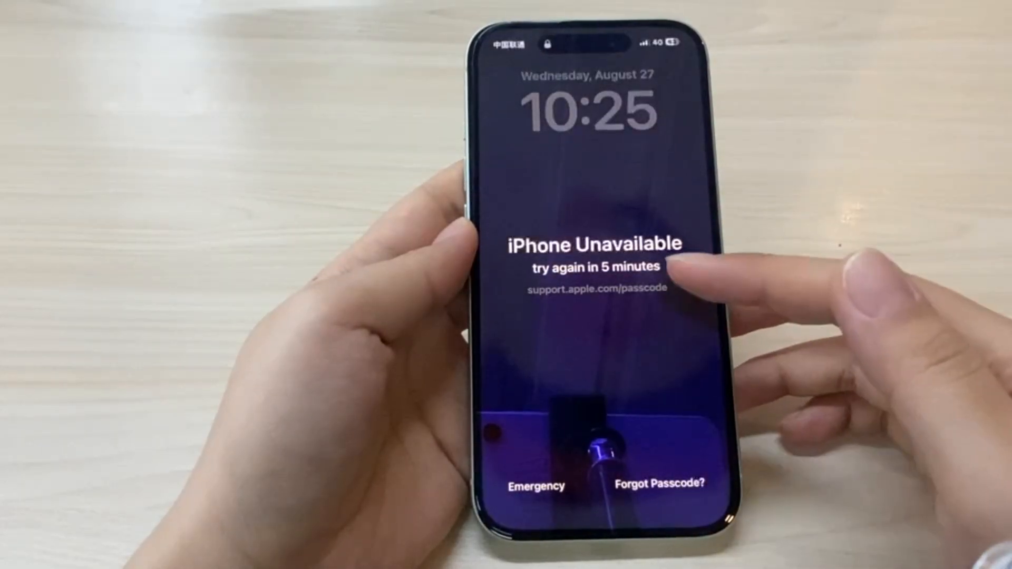
left_click(656, 485)
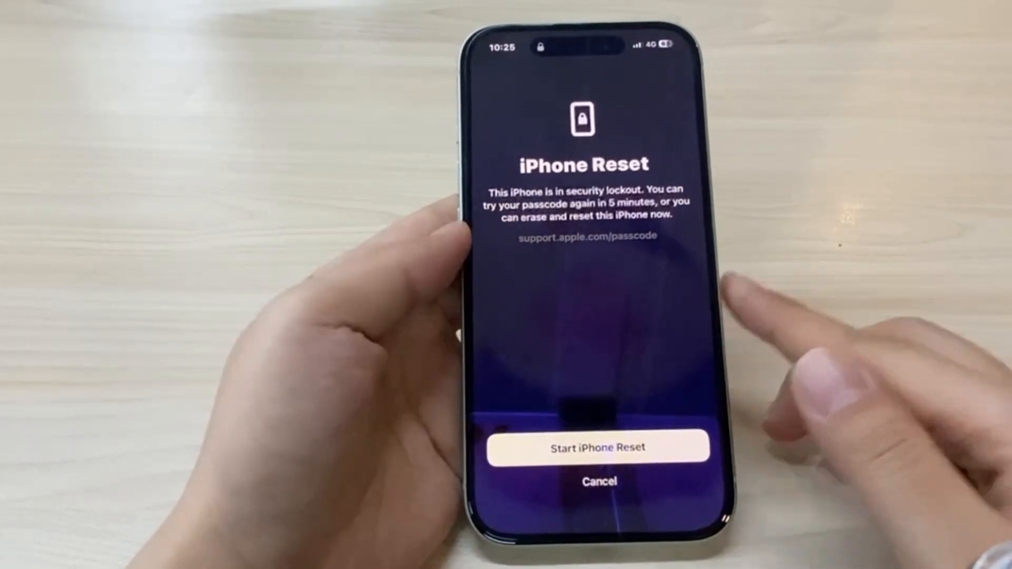
- Start the iPhone reset to reach the Apple ID password prompt for erasing
left_click(598, 448)
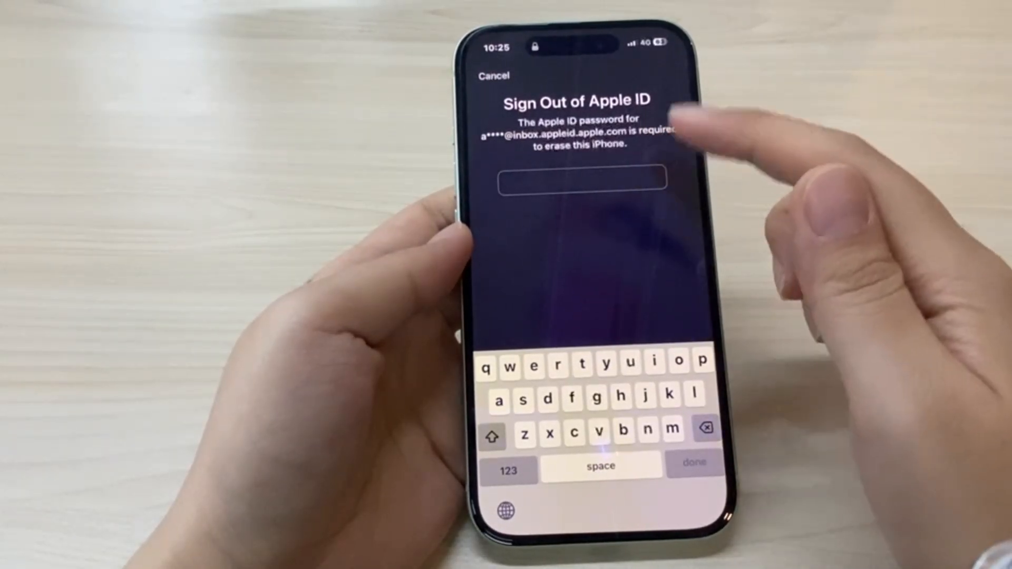
left_click(581, 179)
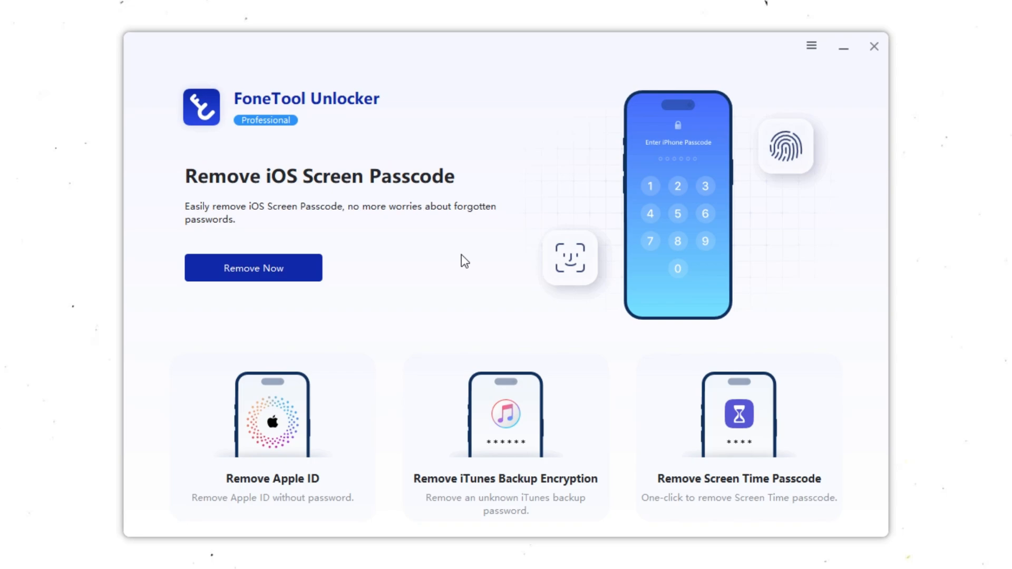
mouse_move(352, 412)
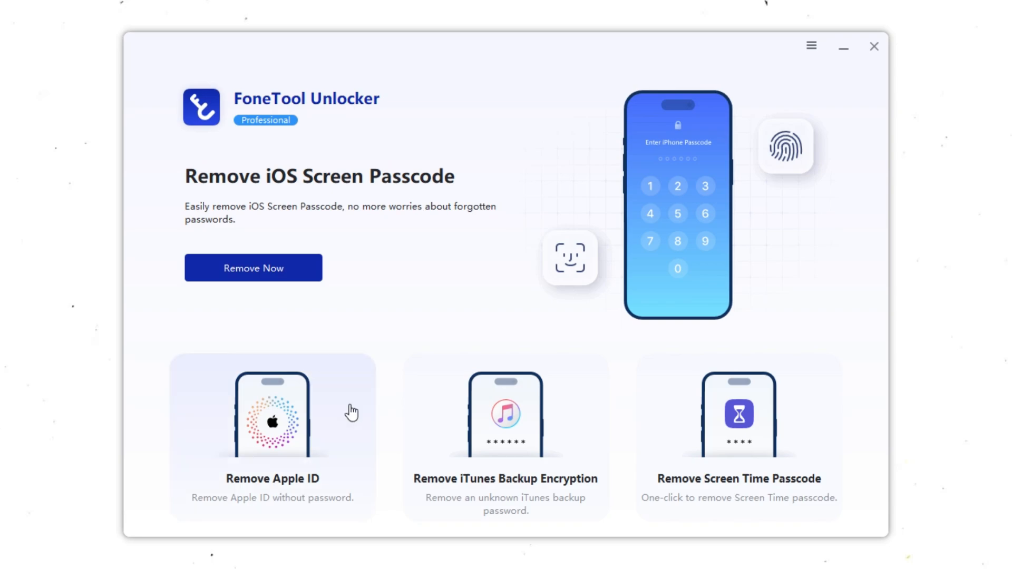
mouse_move(458, 423)
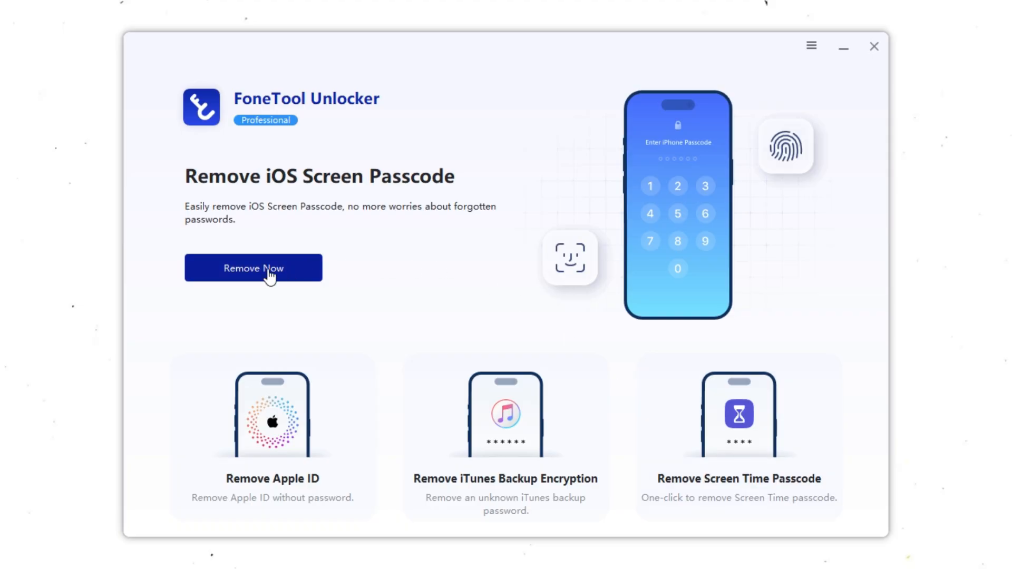
- Choose Remove Now under Remove iOS Screen Passcode
left_click(253, 268)
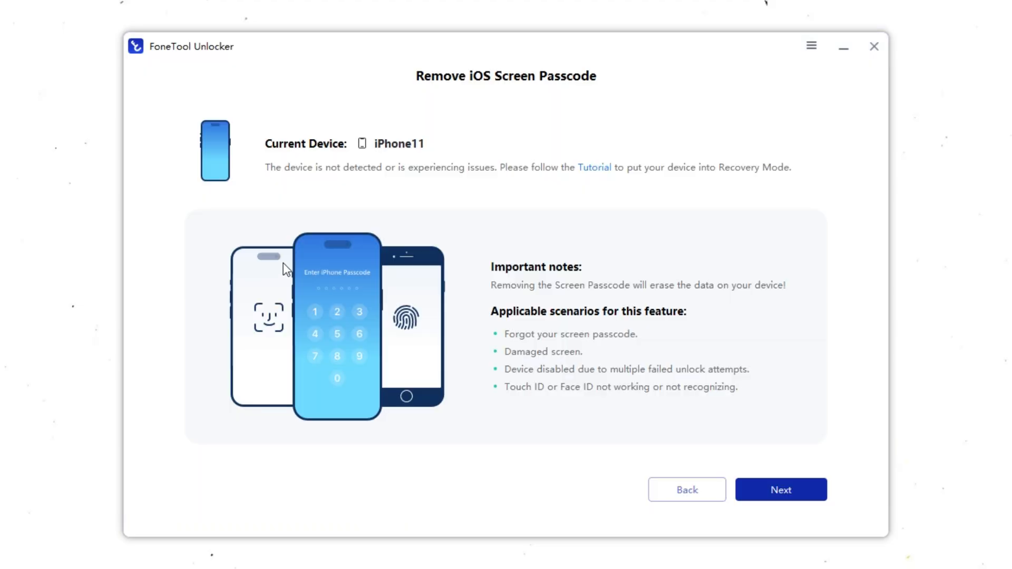
mouse_move(420, 169)
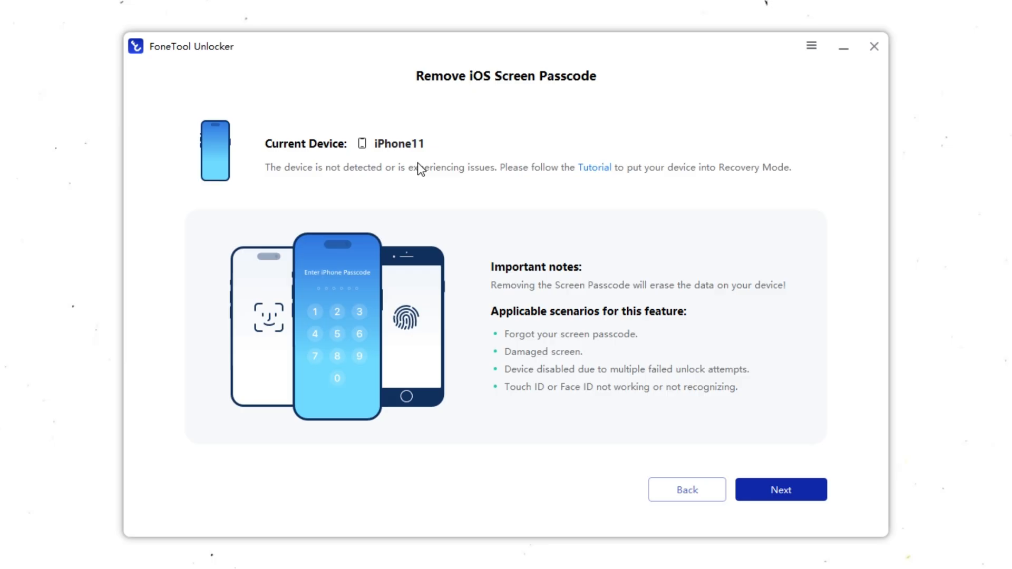
mouse_move(555, 353)
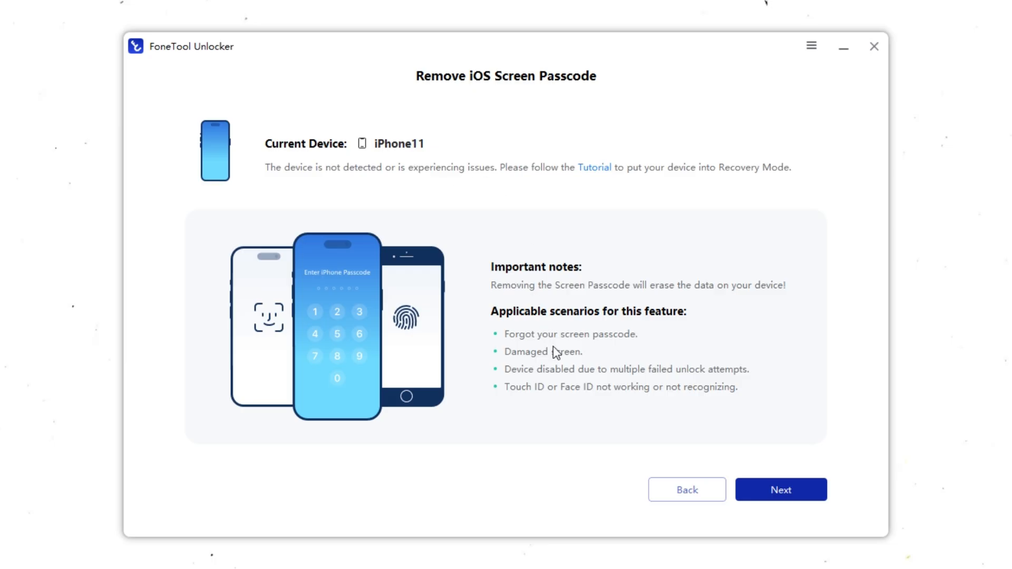
mouse_move(557, 370)
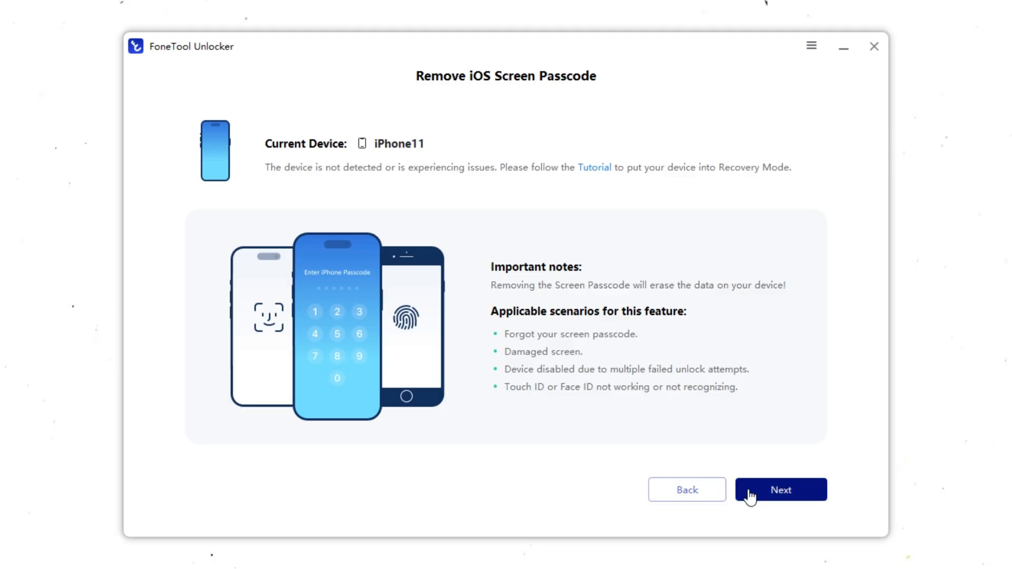
- Continue past the important notes to the Recovery Mode instructions
left_click(594, 167)
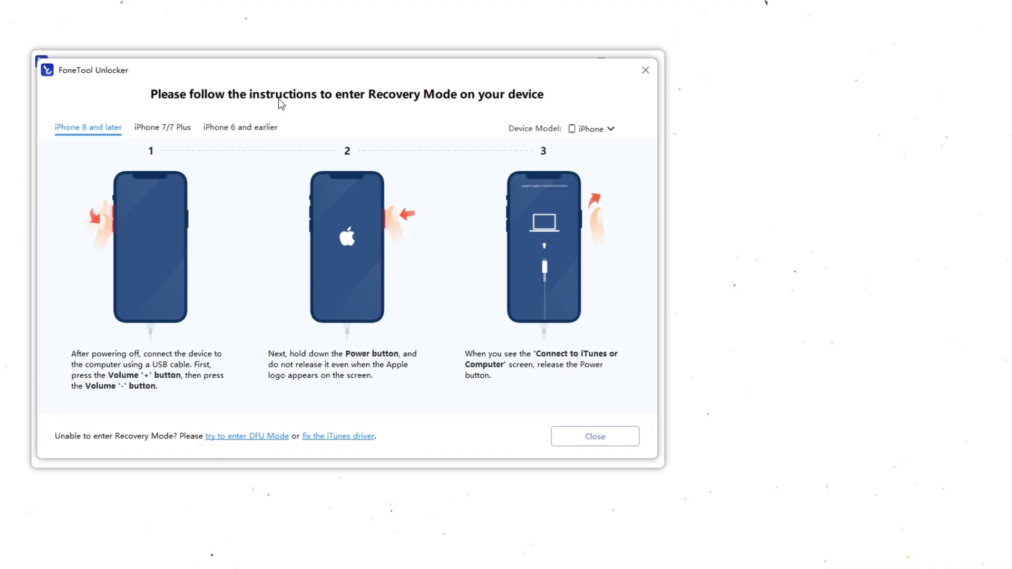
- Review Recovery Mode steps for iPhone 7/7 Plus, iPhone 6 and earlier, and iPhone 8 and later
left_click(162, 128)
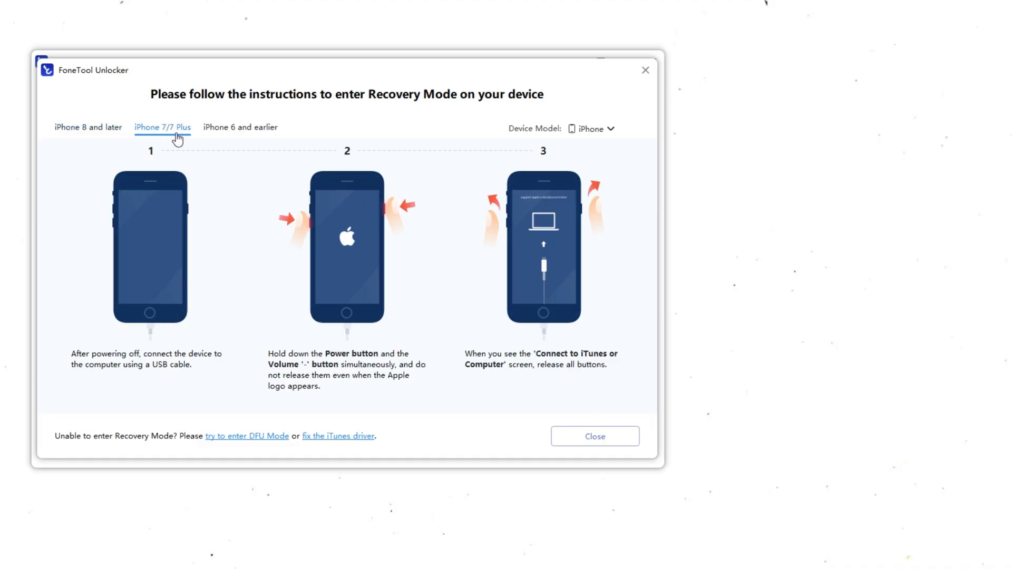
left_click(241, 128)
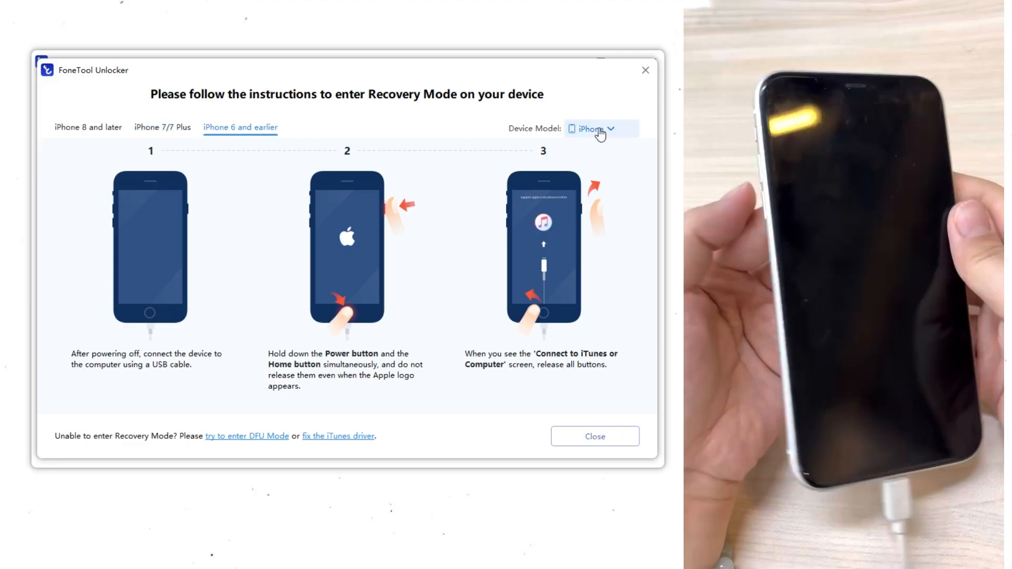
left_click(597, 129)
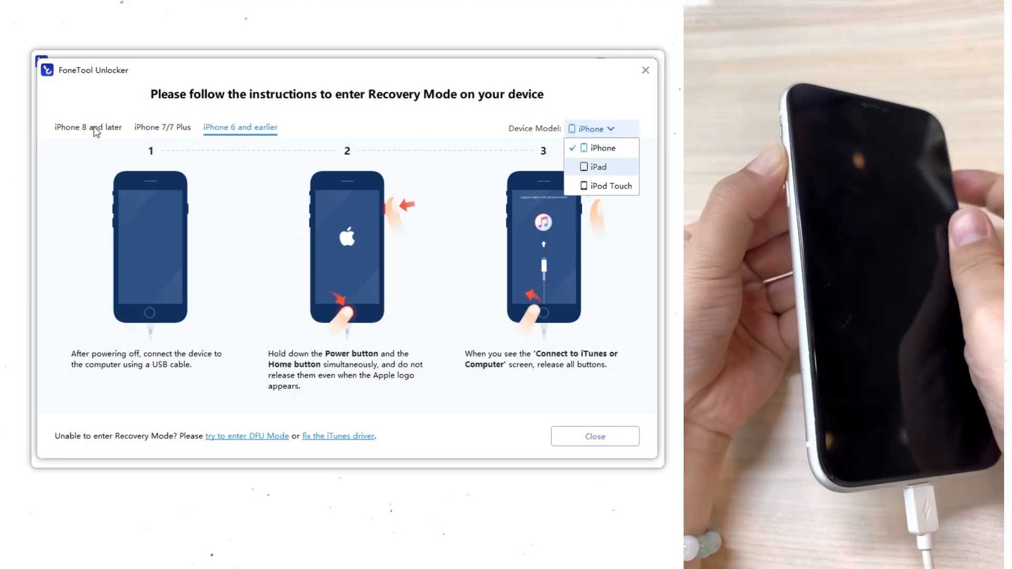
left_click(89, 127)
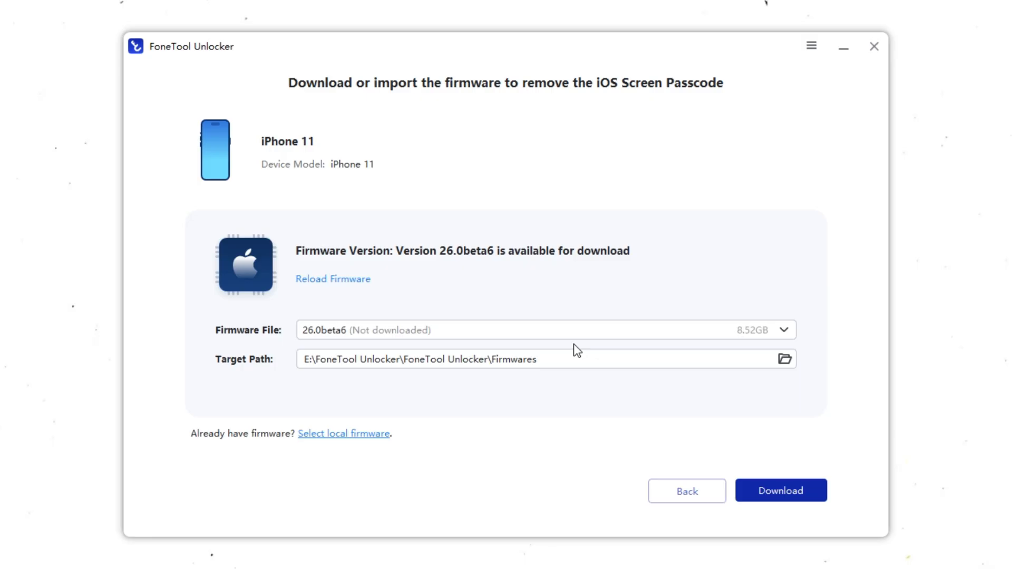
- Download firmware version 26.0beta6 for the iPhone 11
left_click(780, 491)
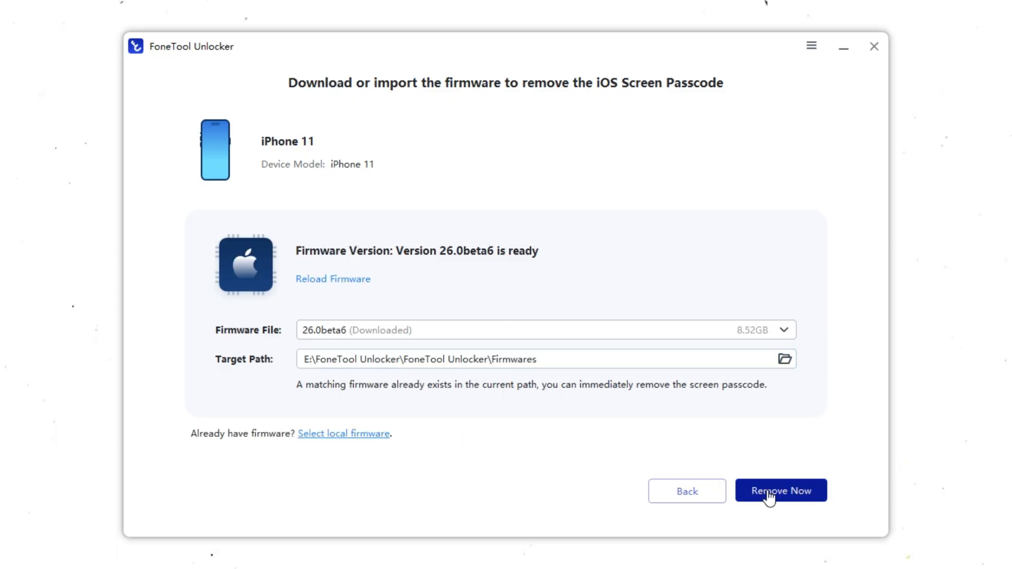
left_click(780, 491)
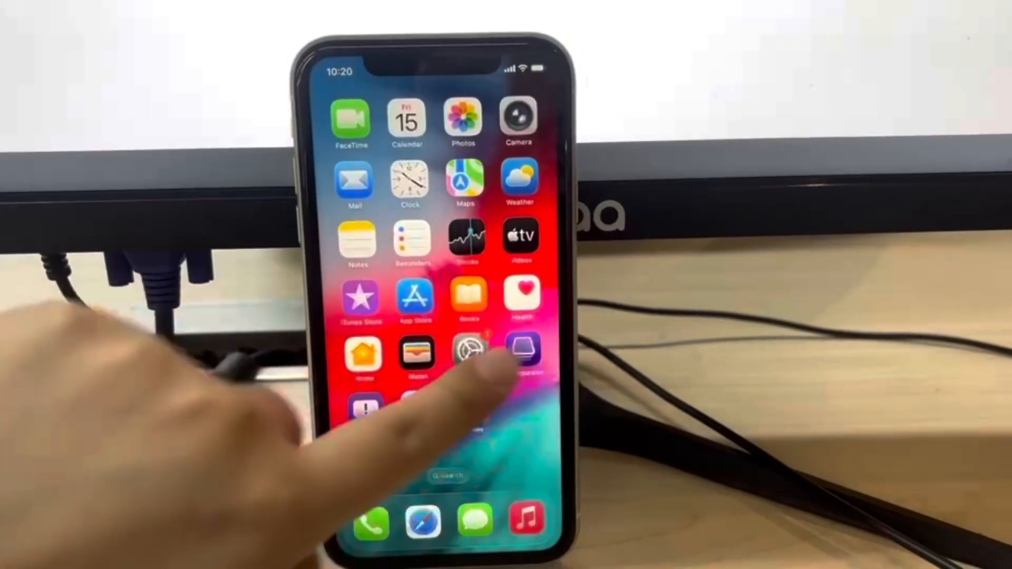
- Swipe the home screen and launch the Settings app
scroll("left", 3)
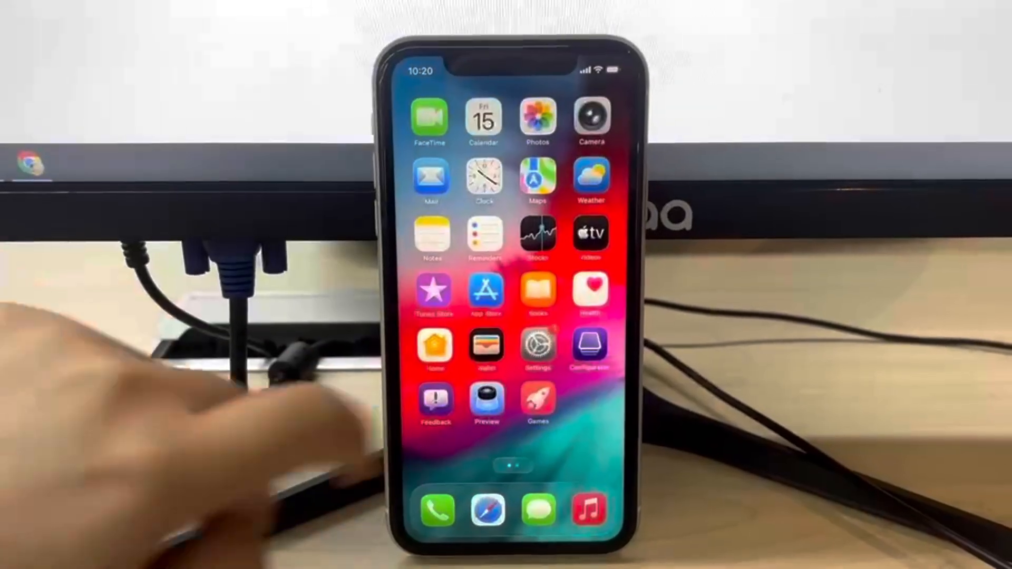
left_click(538, 348)
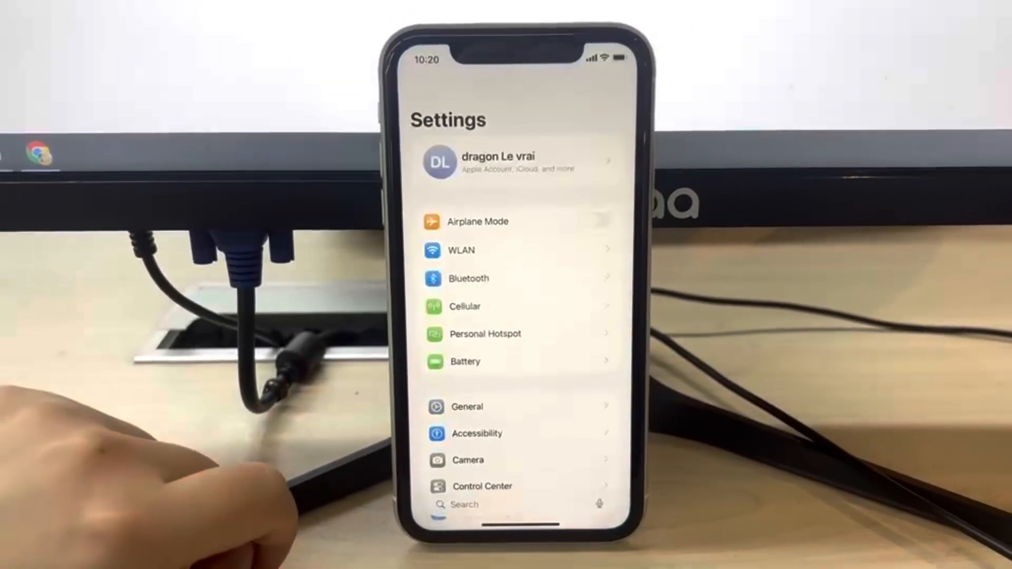